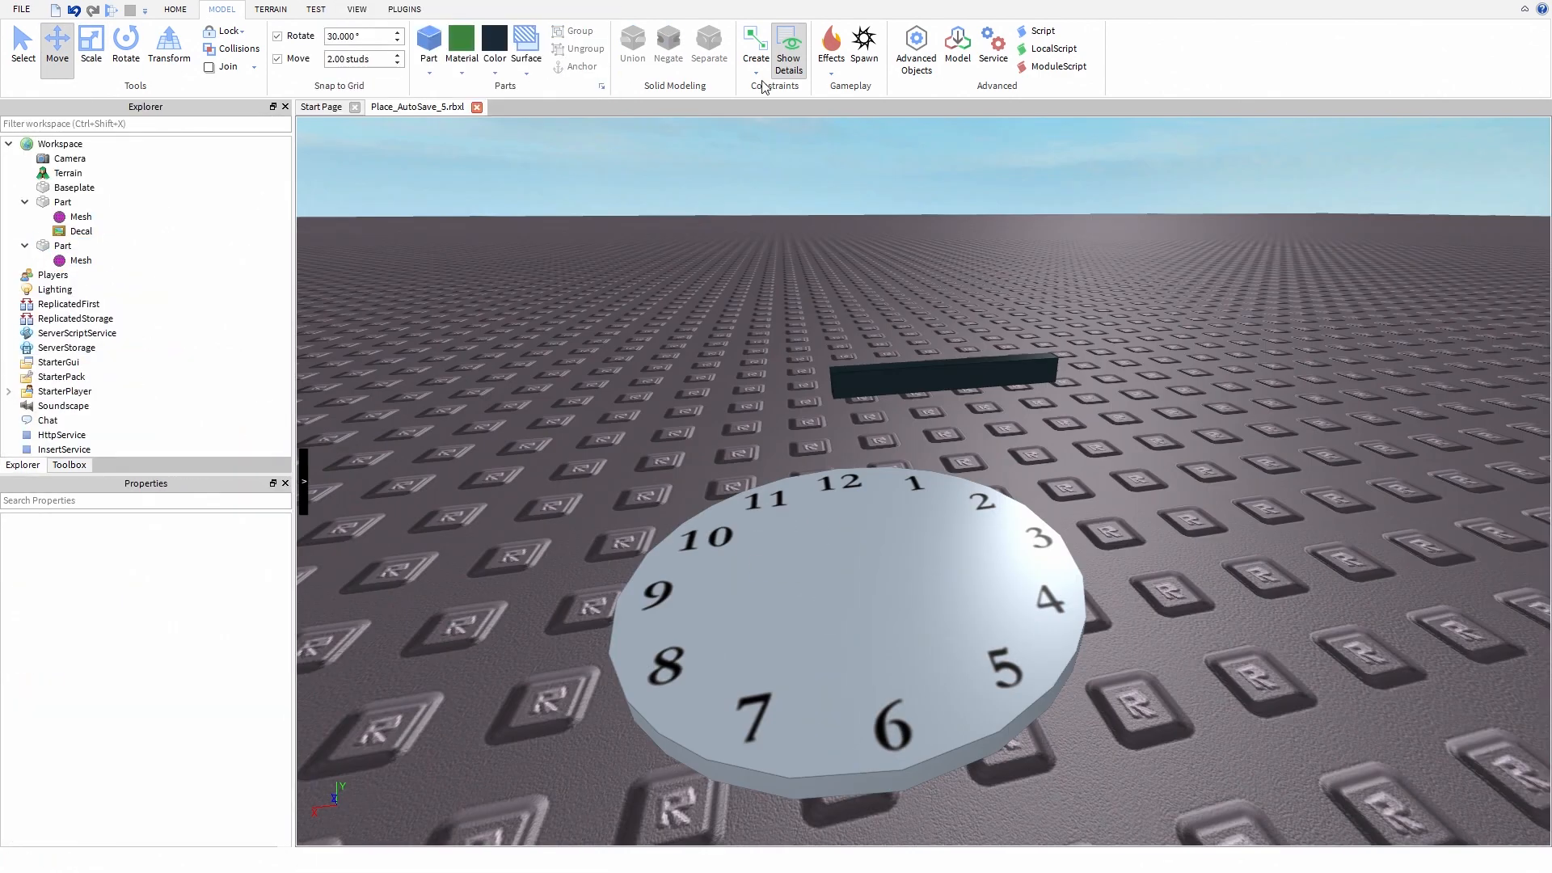
Step: Create a Hinge constraint, attaching it first to the clock face centre
left_click(840, 620)
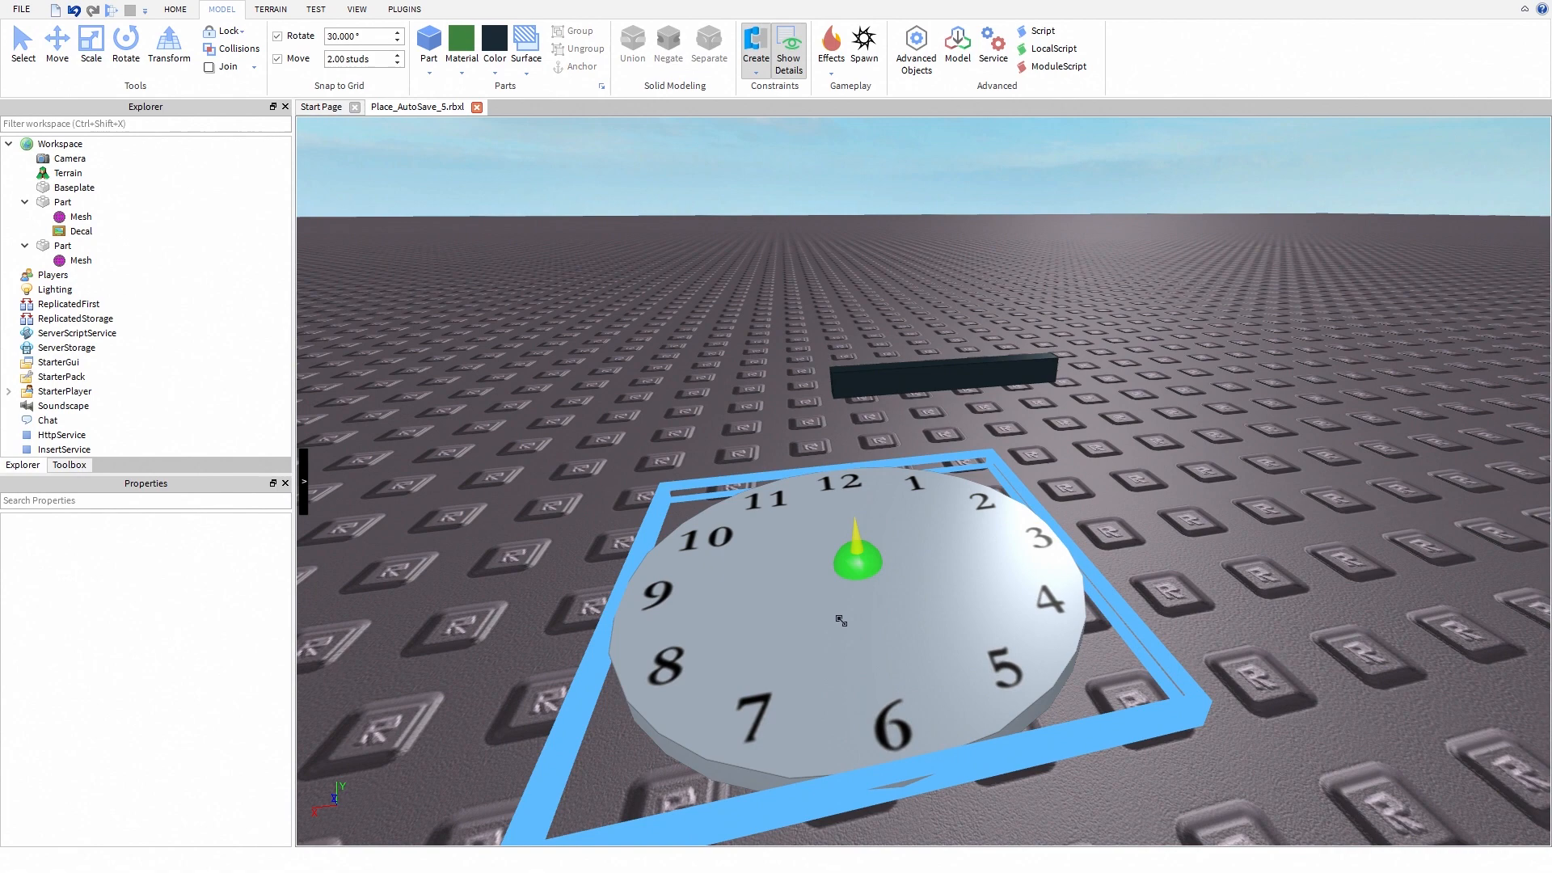
left_click(82, 216)
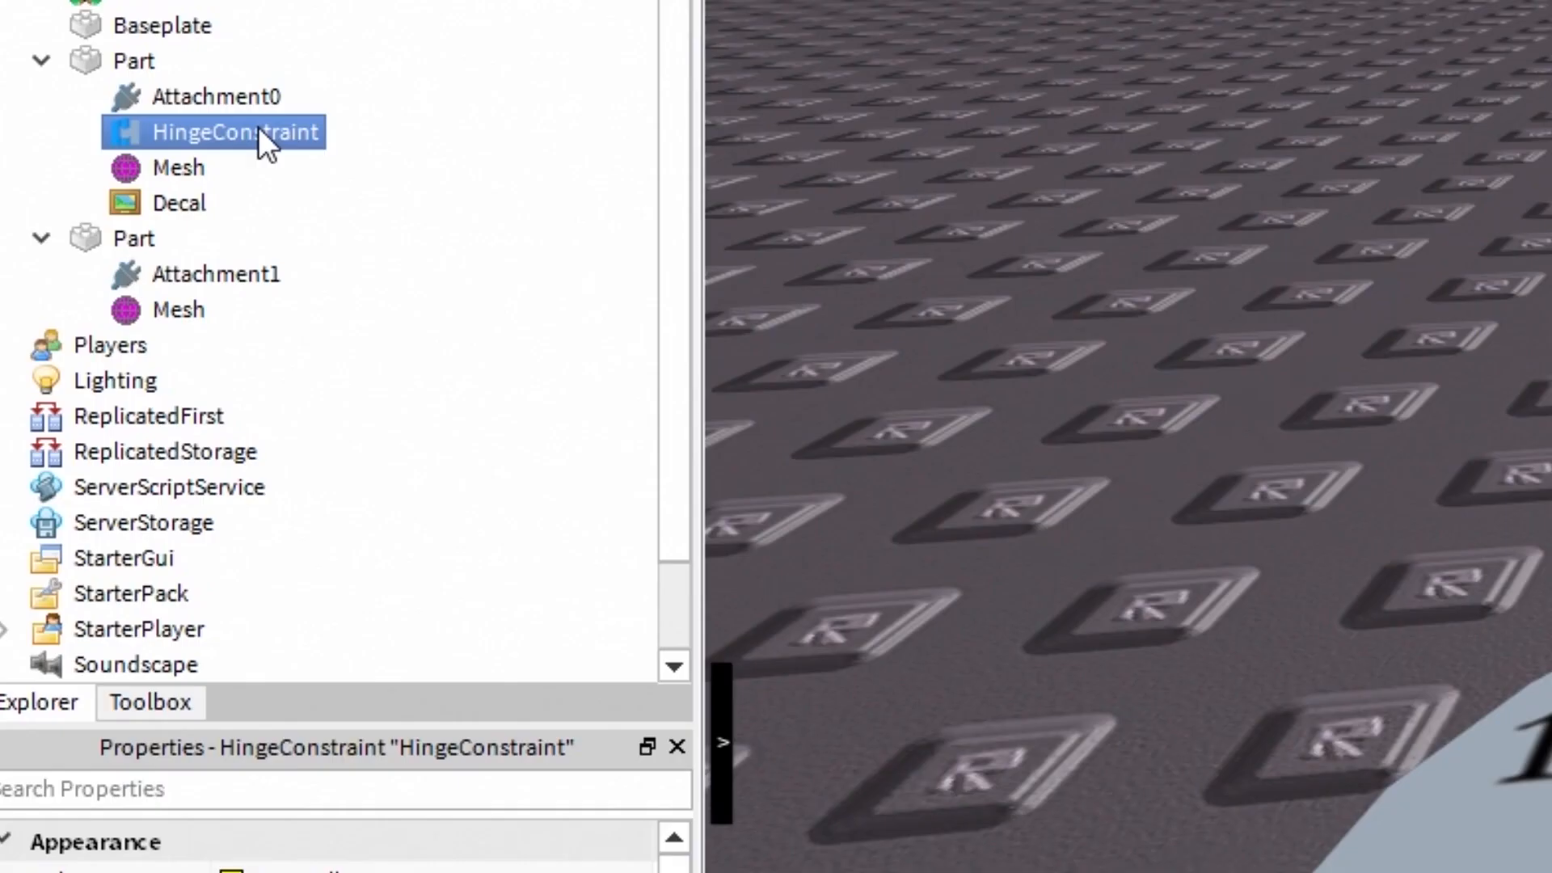
Step: Add a ticking Script inside the HingeConstraint and run a play test of the clock
right_click(234, 132)
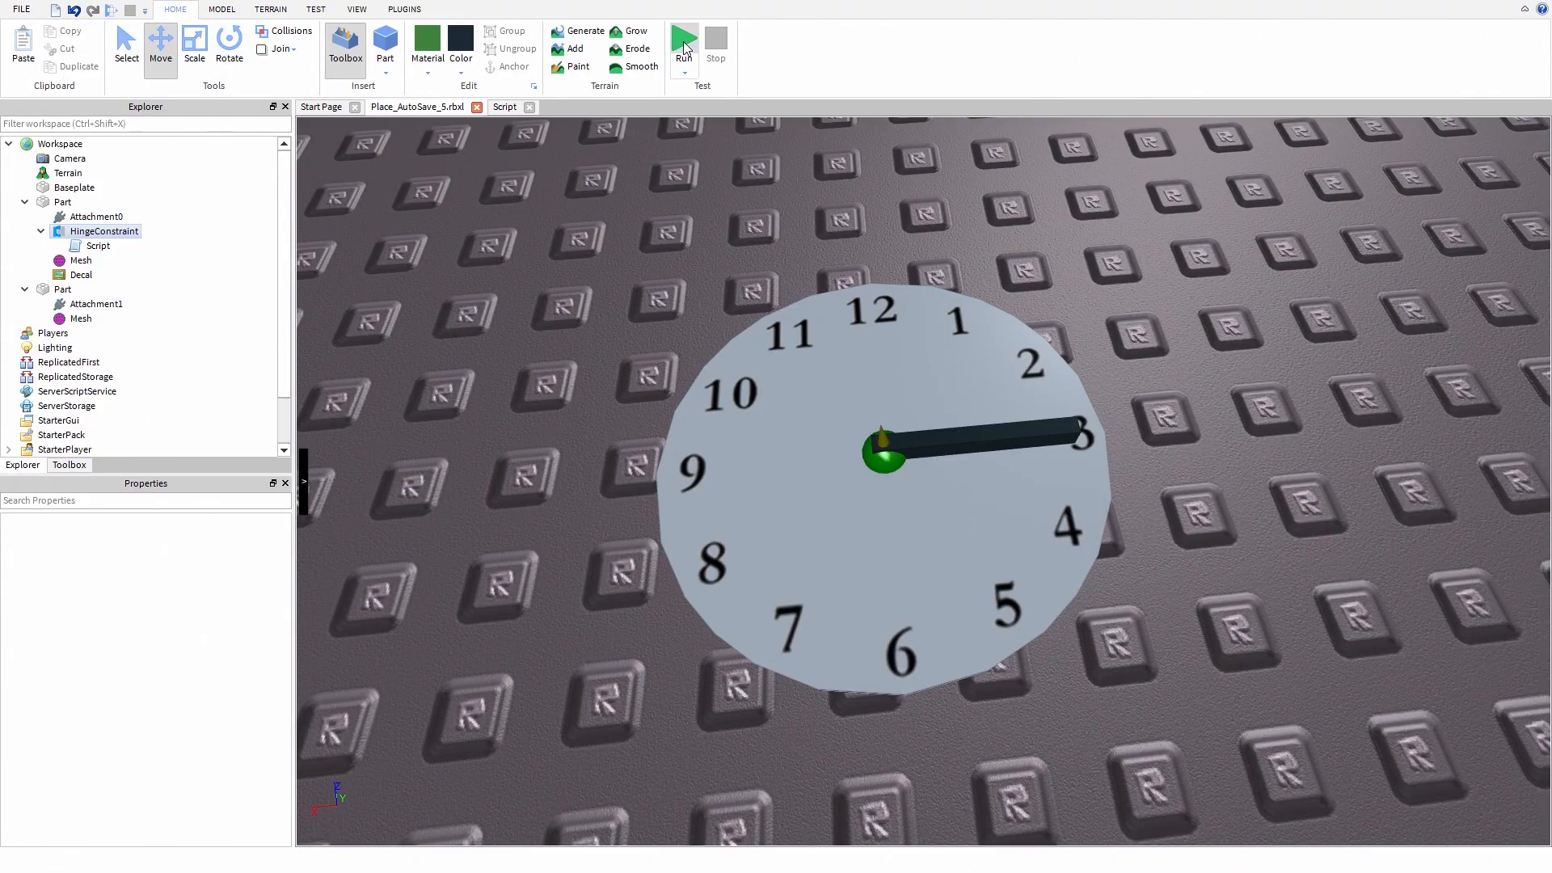
left_click(684, 39)
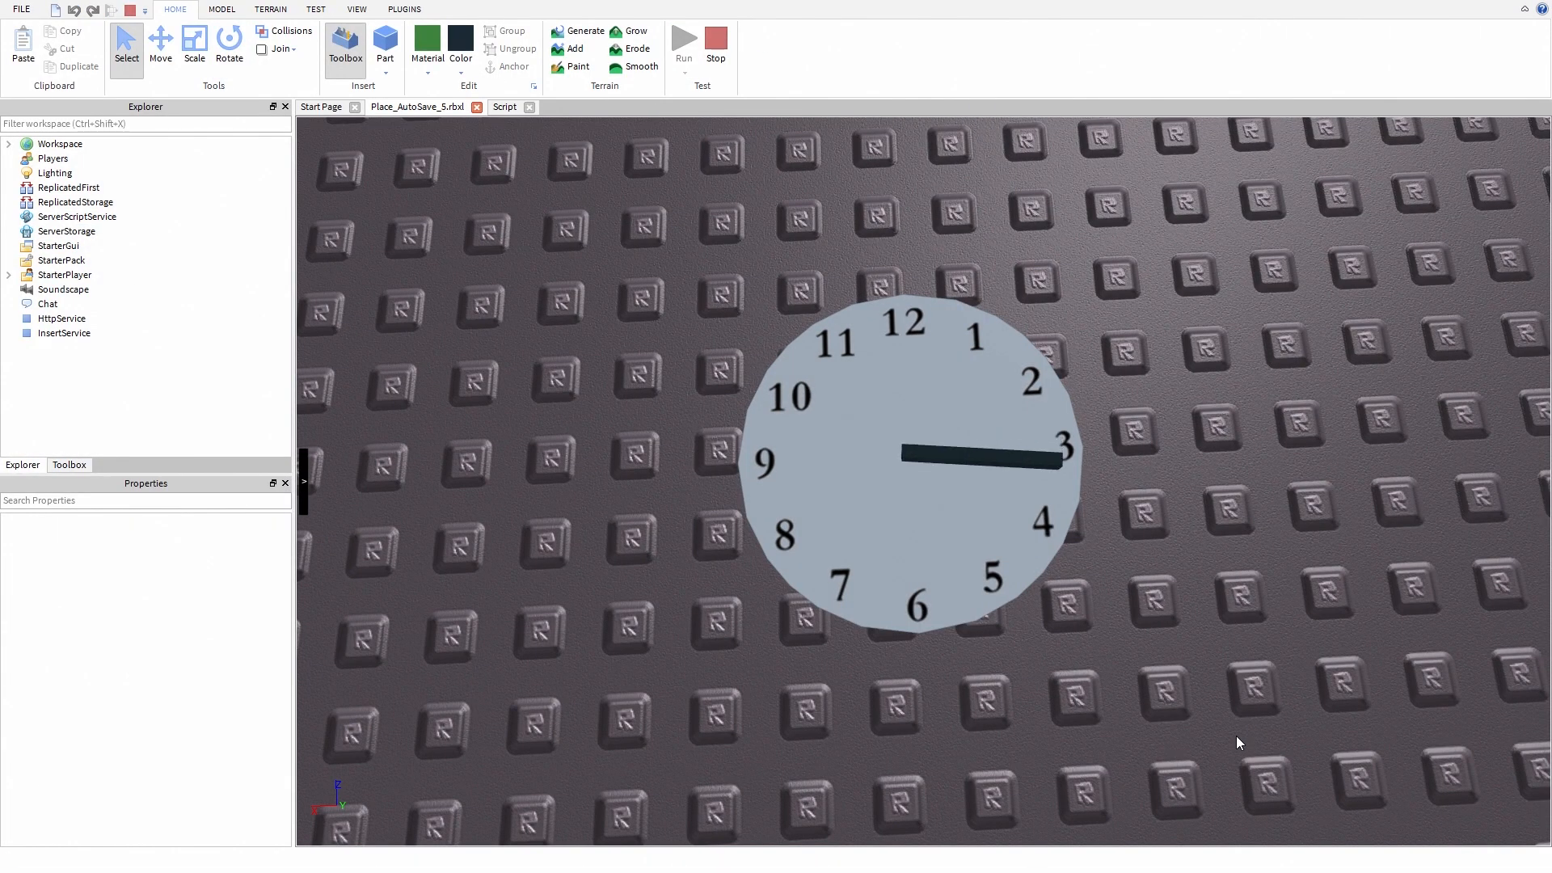